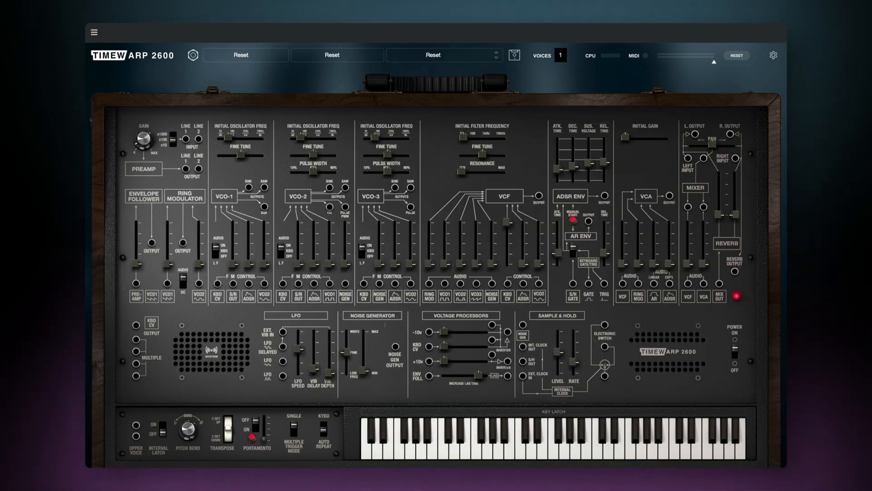
pyautogui.moveTo(437, 176)
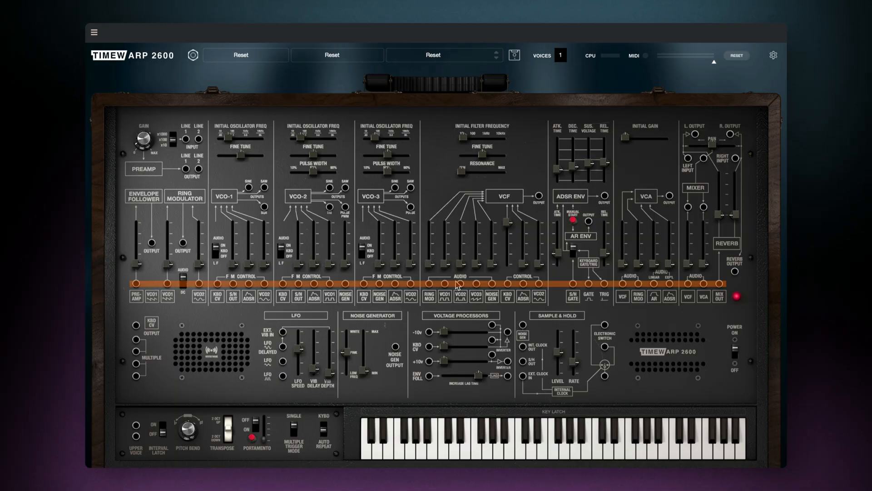
# - Run trial cables from VCO-2 into the filter input, then reset to the blank, cable-free patch
pyautogui.click(457, 281)
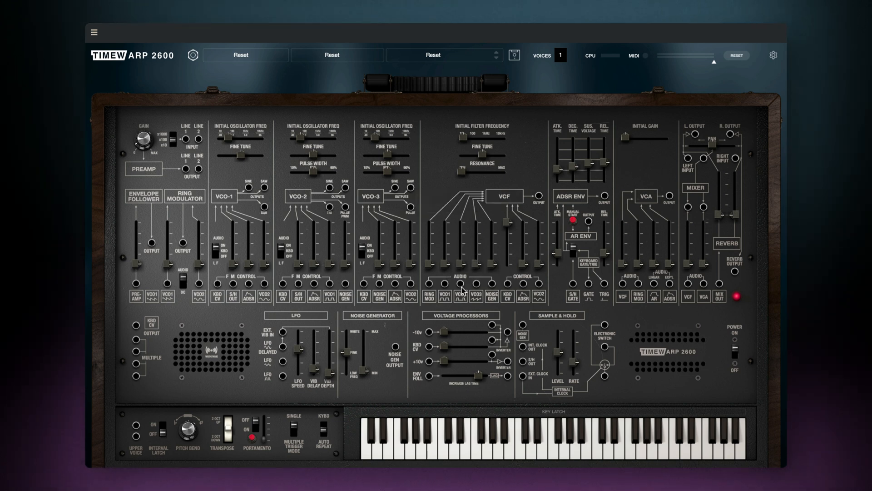
pyautogui.moveTo(383, 289)
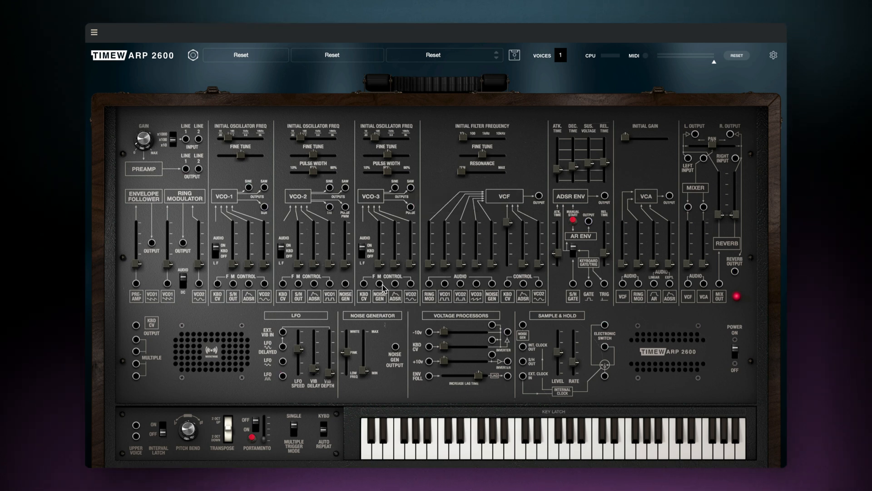
pyautogui.moveTo(502, 285)
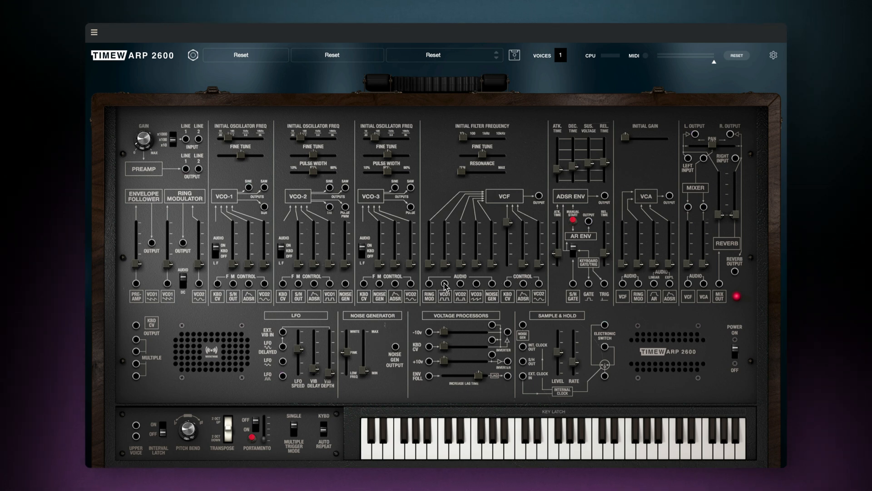
pyautogui.moveTo(330, 188); pyautogui.dragTo(441, 284)
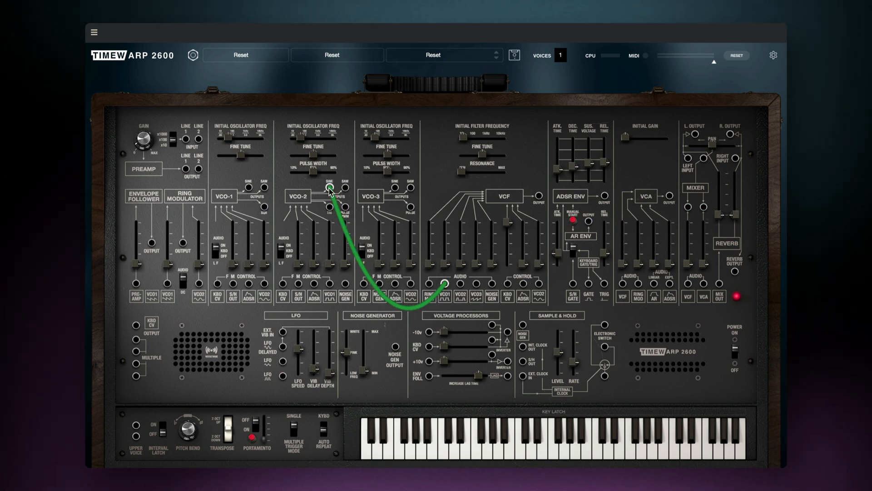
pyautogui.moveTo(393, 188); pyautogui.dragTo(441, 287)
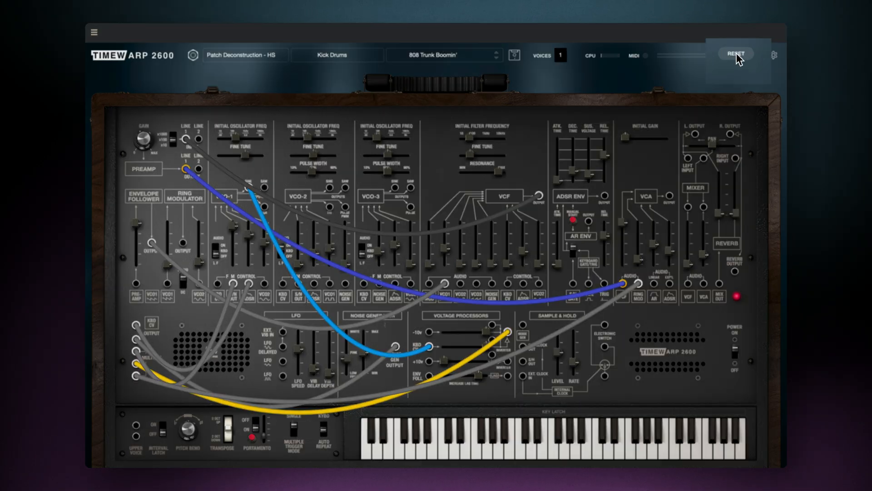
pyautogui.click(736, 53)
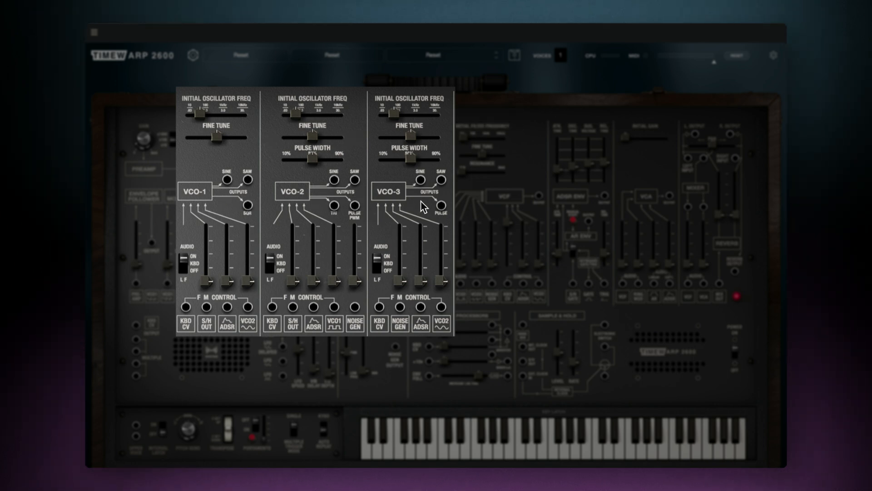
pyautogui.moveTo(246, 230)
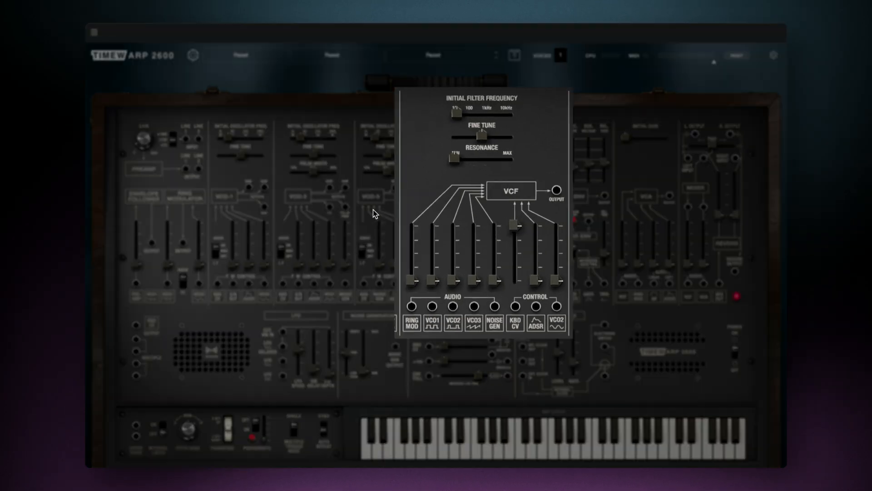
pyautogui.moveTo(544, 217)
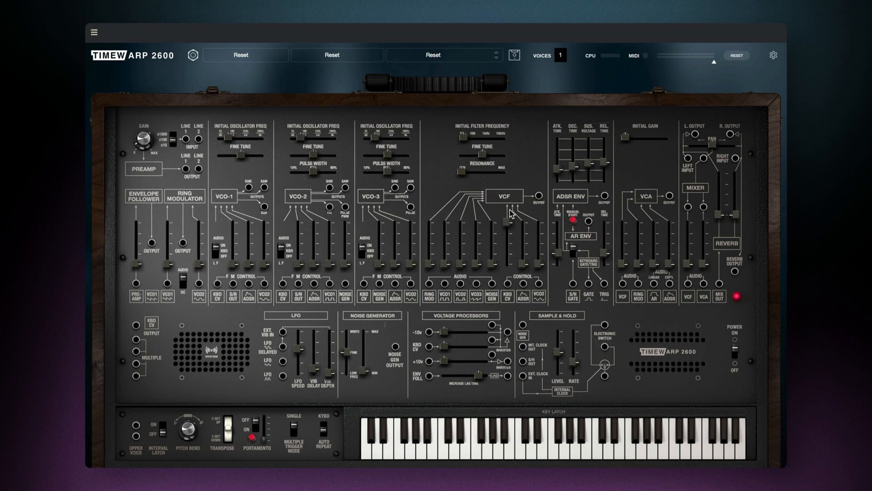
pyautogui.moveTo(458, 194)
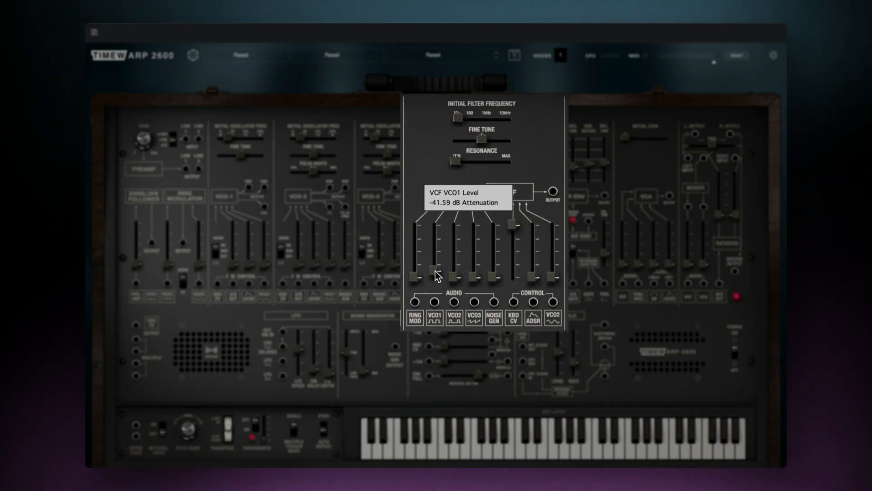
# - Slide the VCF's VCO 1 input level up to about -3.49 dB
pyautogui.moveTo(435, 274); pyautogui.dragTo(435, 230)
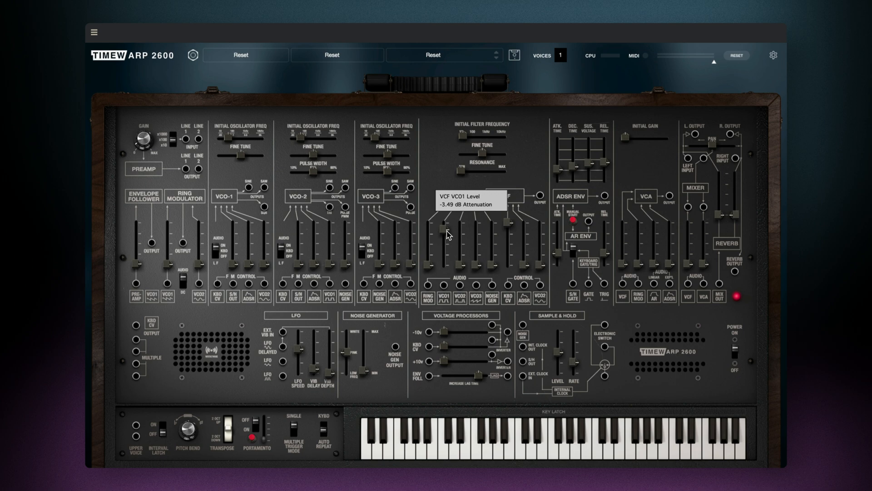
pyautogui.moveTo(495, 168)
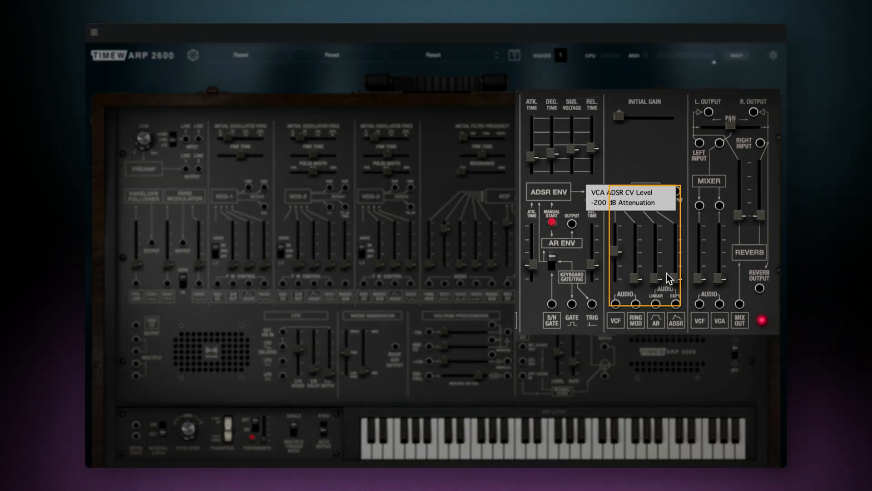
# - Raise the VCA ADSR level and lift filter cutoff from about 14 Hz to 29.8 Hz
pyautogui.moveTo(655, 278); pyautogui.dragTo(656, 234)
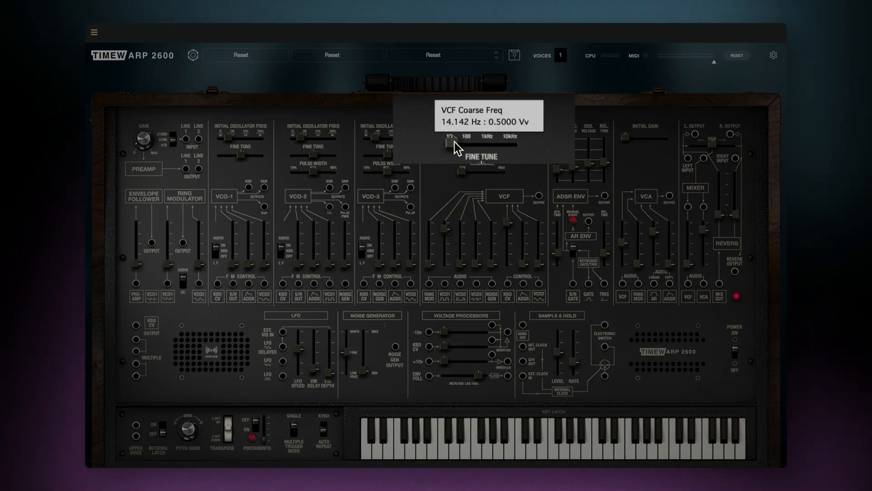
pyautogui.moveTo(449, 145); pyautogui.dragTo(461, 146)
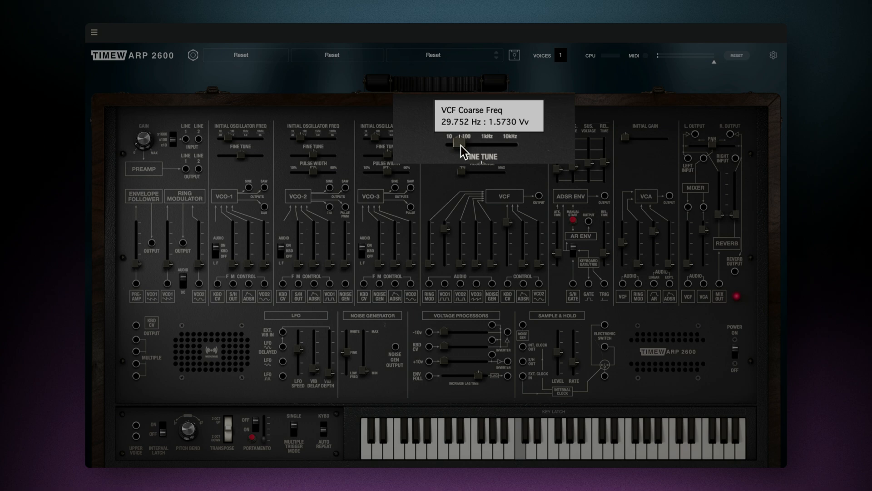
pyautogui.moveTo(441, 146)
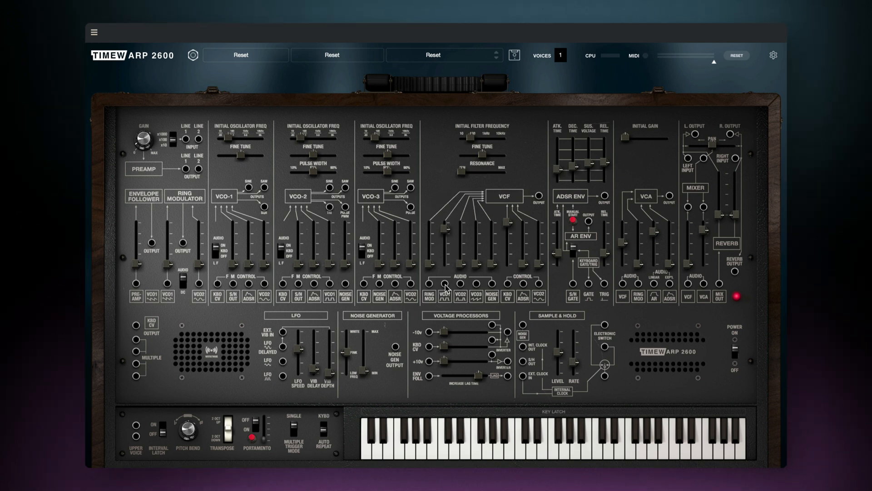
# - Patch the first cable from the VCO-1 SAW jack to the VCF's VCO1 audio input
pyautogui.moveTo(265, 188); pyautogui.dragTo(448, 283)
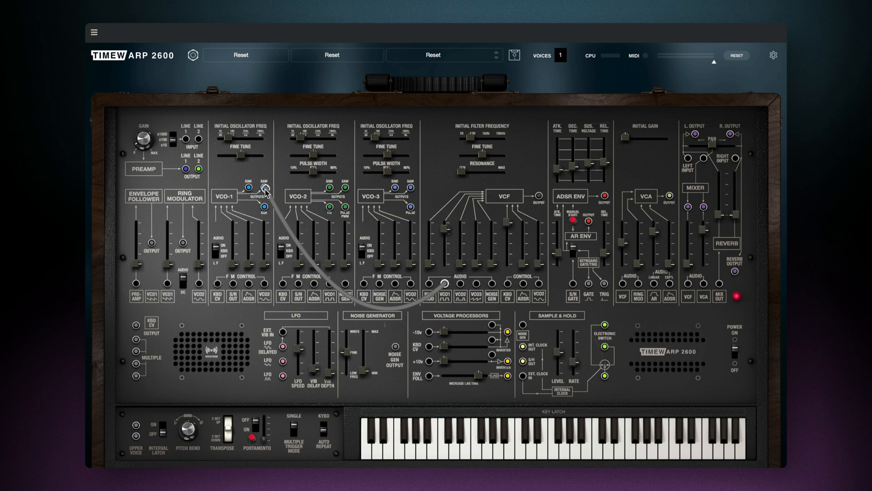